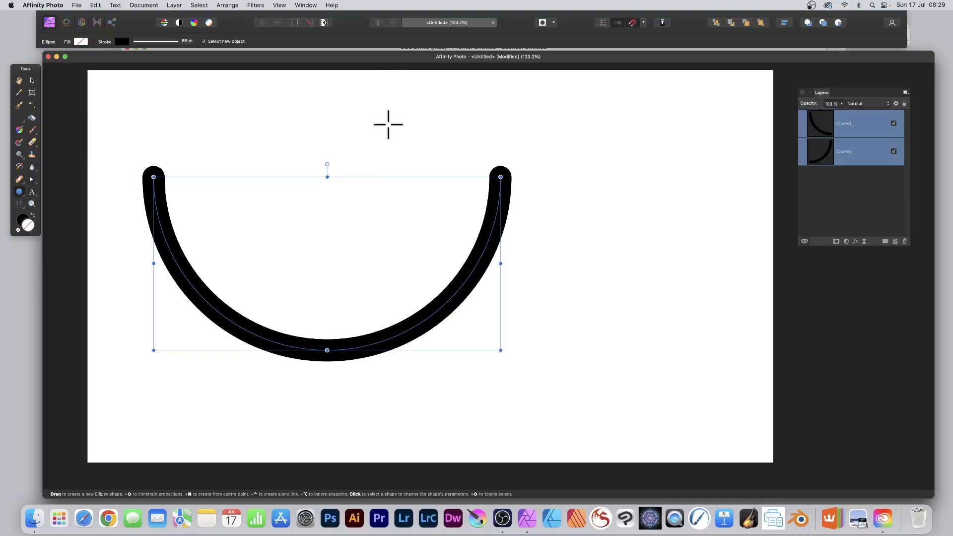
Draw a large ellipse on the canvas with an 85 pt black stroke and no fill.
click(19, 191)
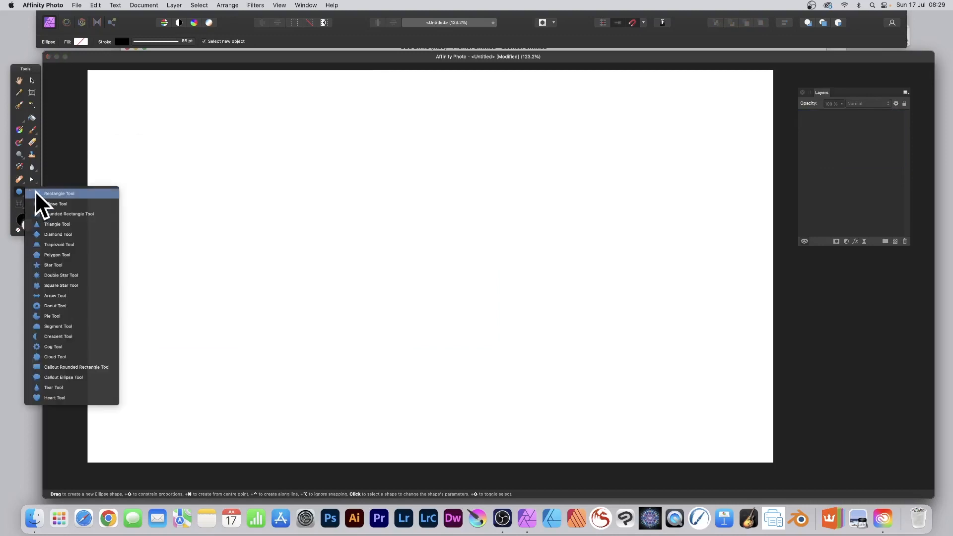
drag(172, 110, 327, 262)
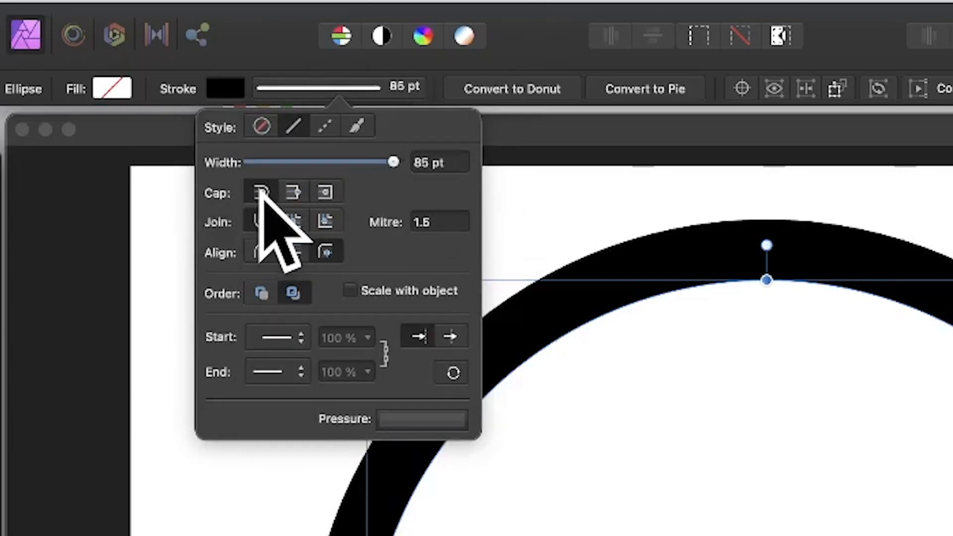
Set the circle's stroke cap style to Round.
click(225, 88)
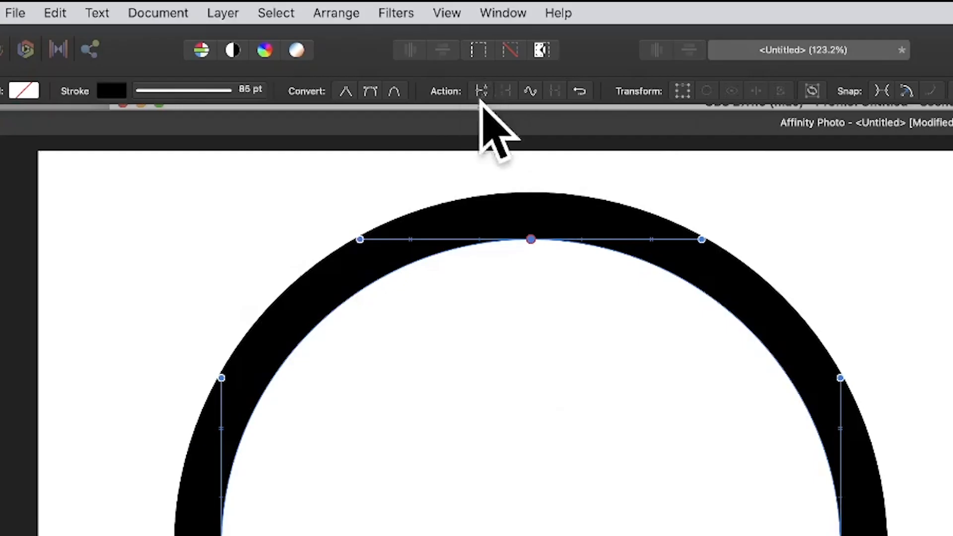
mouse_move(462, 131)
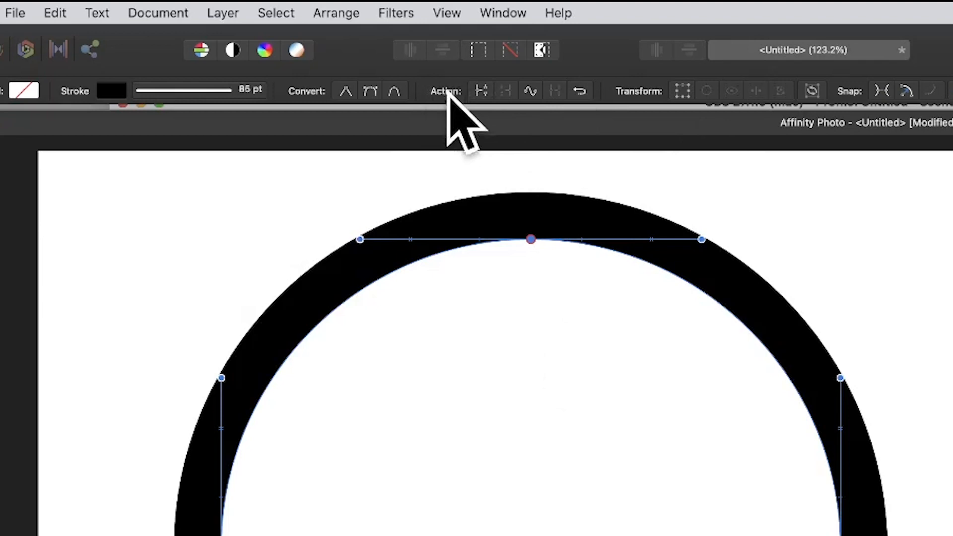
mouse_move(483, 91)
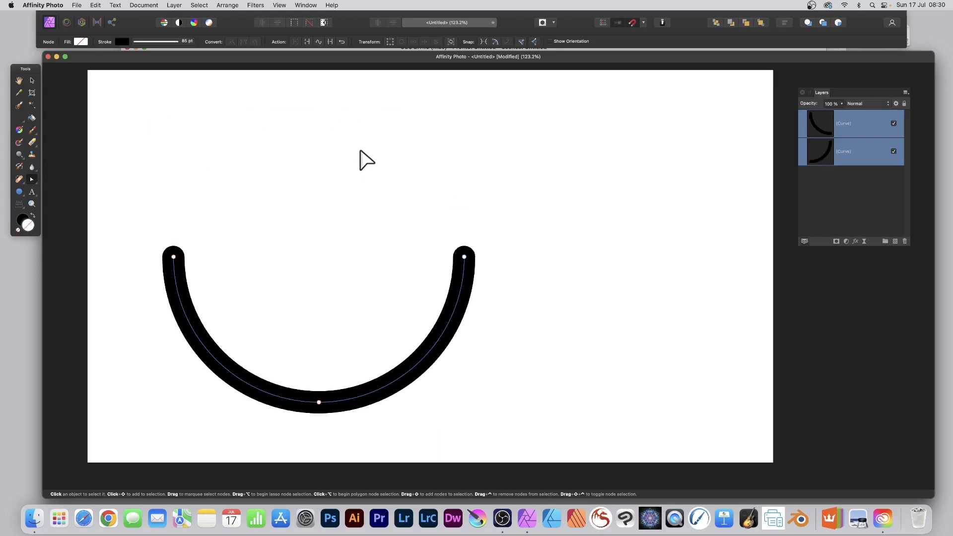
mouse_move(139, 115)
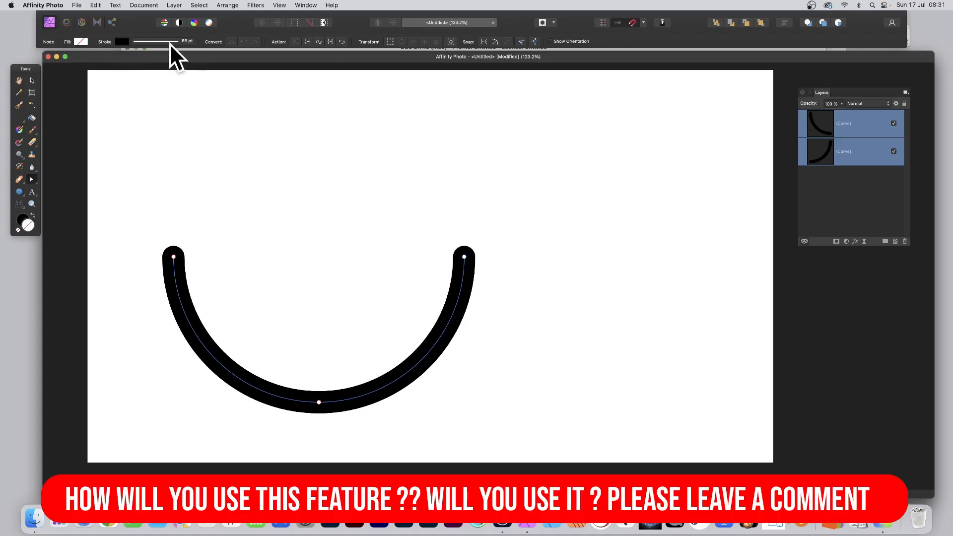
mouse_move(160, 58)
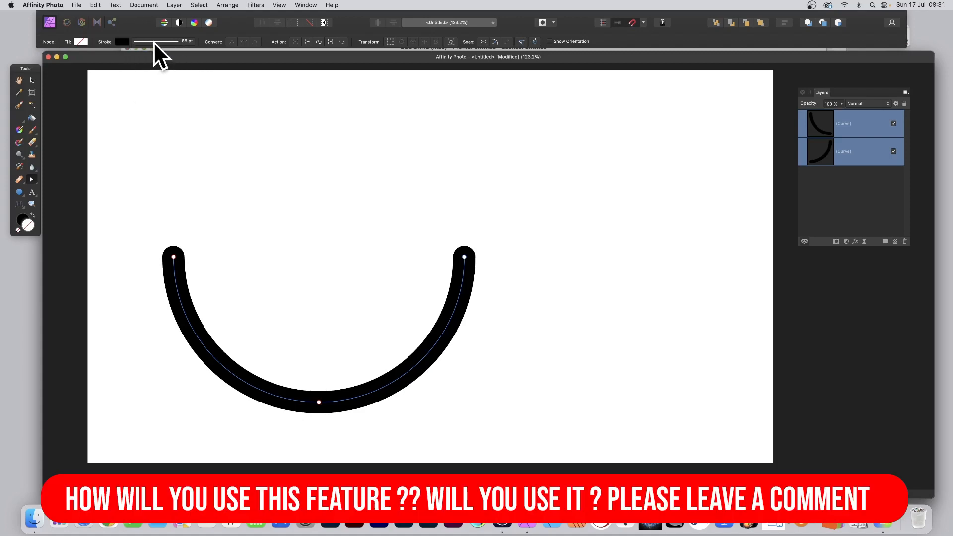
Widen the semicircle's stroke to 200 pt with Round caps in the Stroke panel.
click(157, 42)
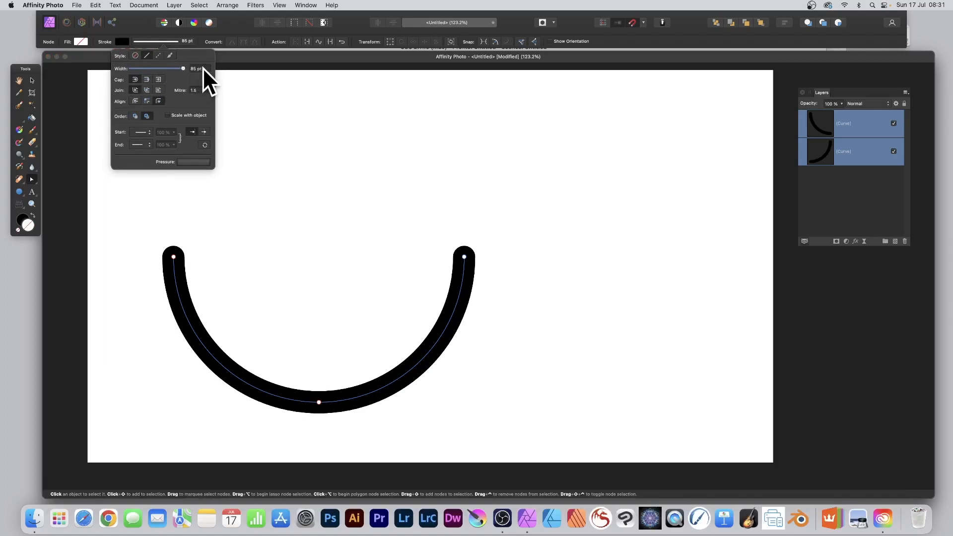
drag(183, 68, 207, 68)
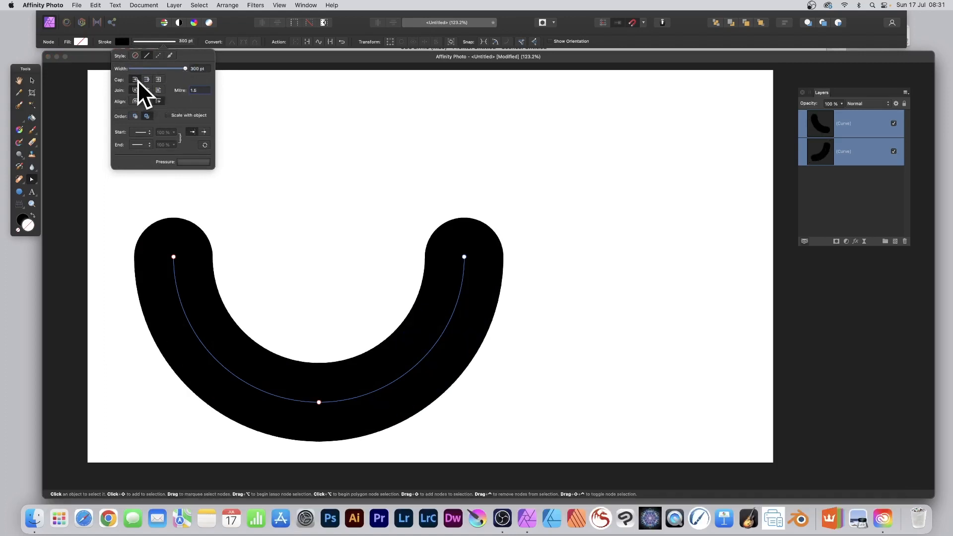
click(147, 79)
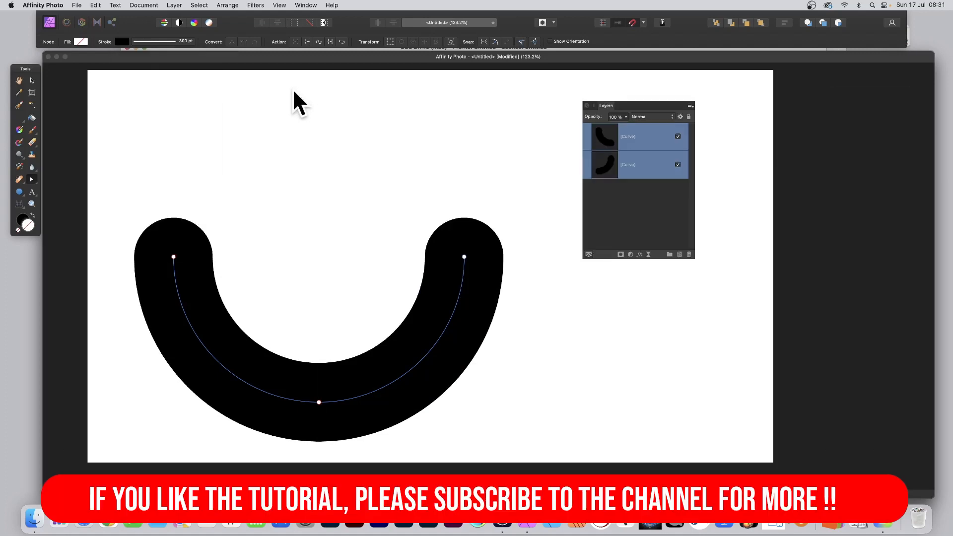
mouse_move(183, 15)
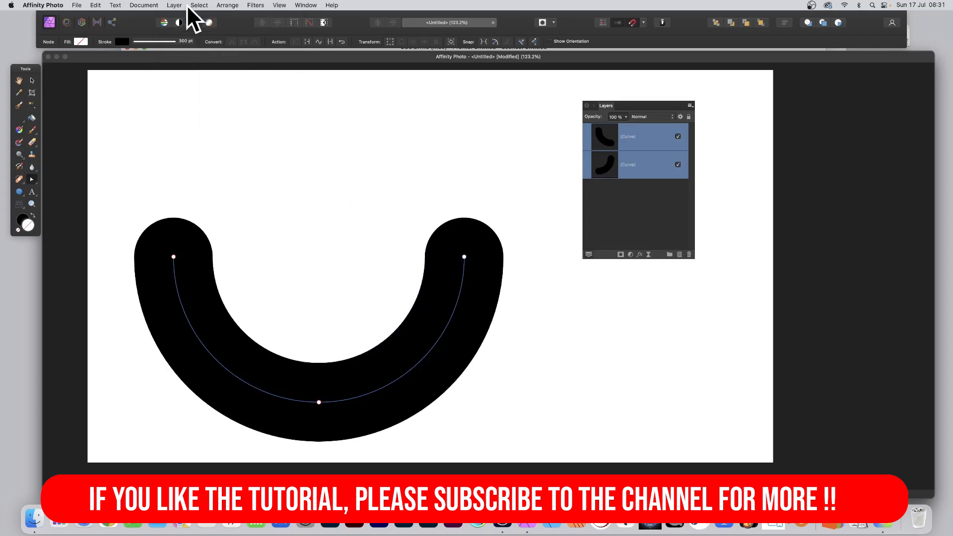
Merge the two arc pieces into one curve via Layer > Geometry > Merge Curves.
click(175, 5)
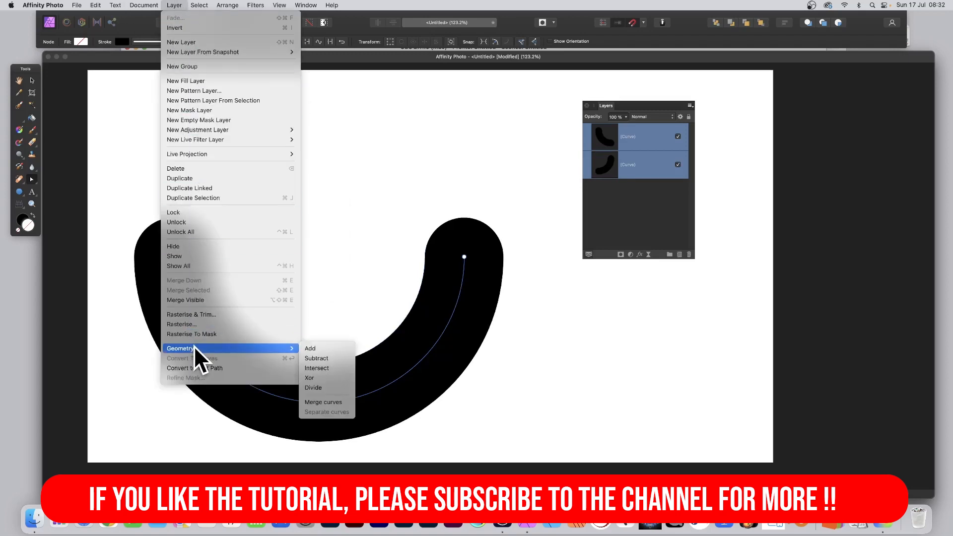
mouse_move(329, 402)
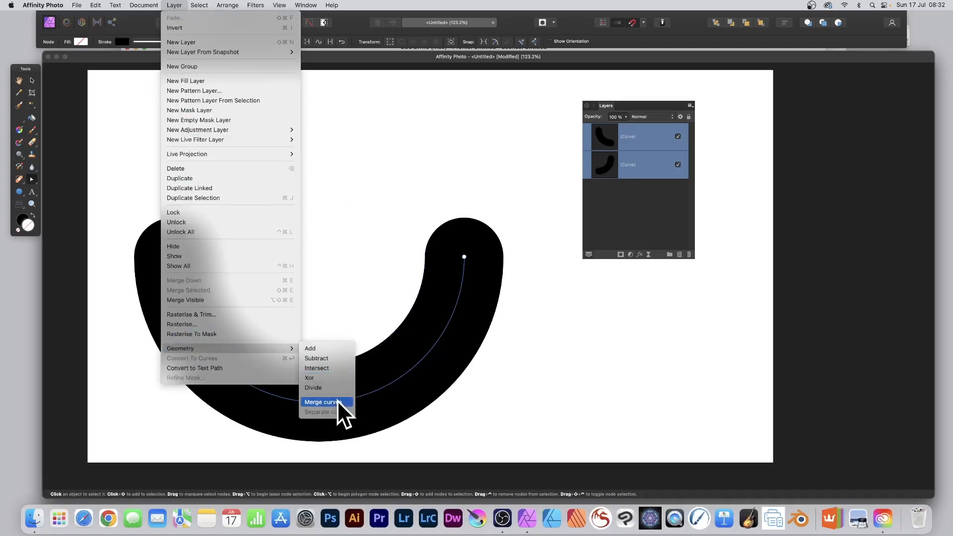
click(321, 403)
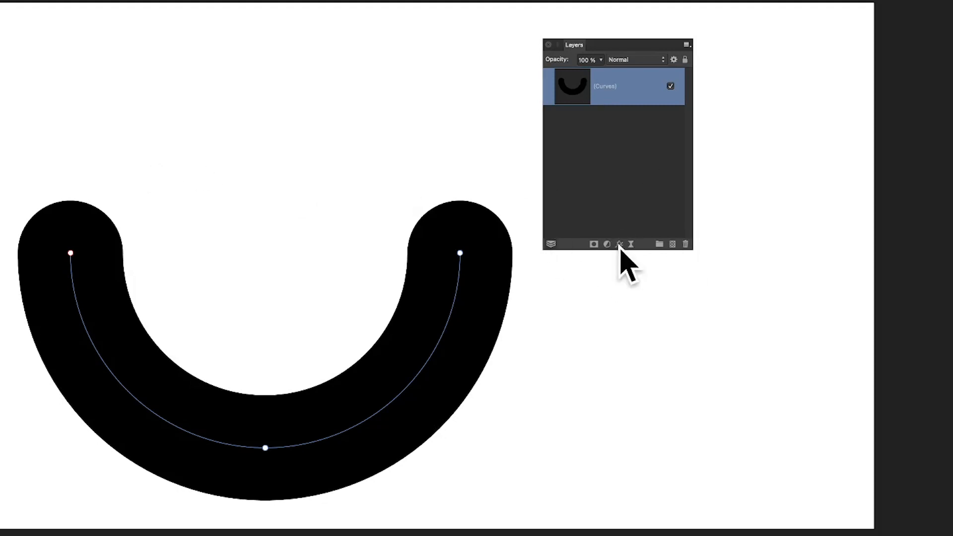
Apply a 3D layer effect with radius about 37 px plus an Outer Shadow to the curve.
click(619, 245)
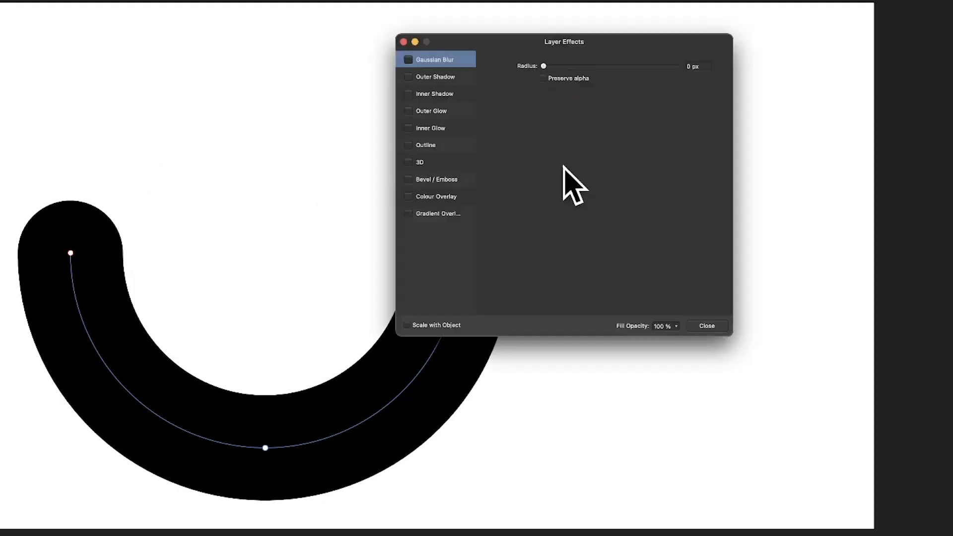
click(419, 162)
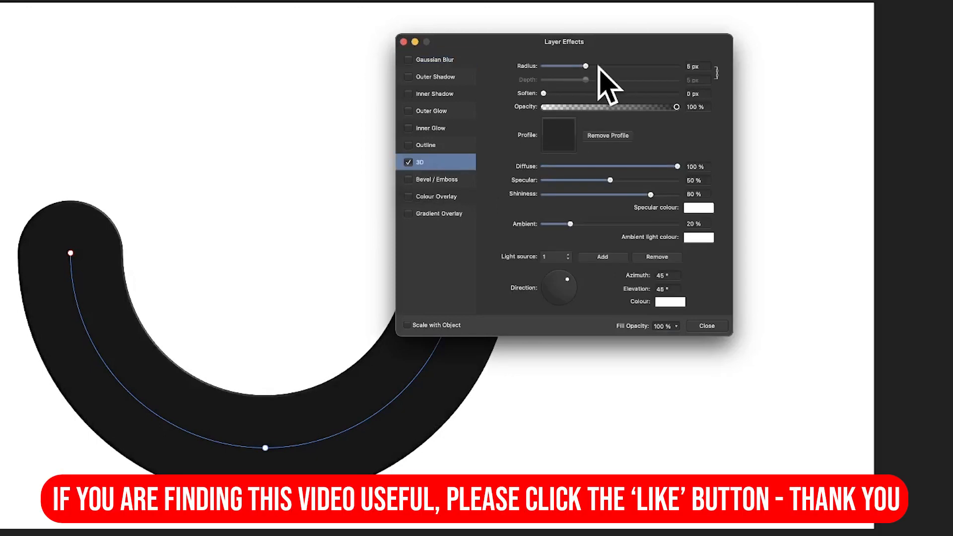
drag(585, 65, 643, 65)
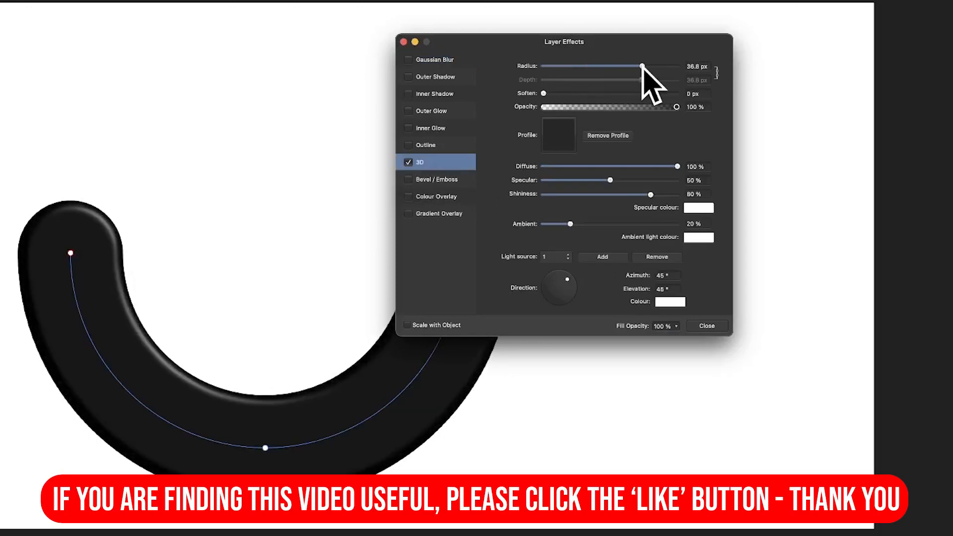
click(436, 76)
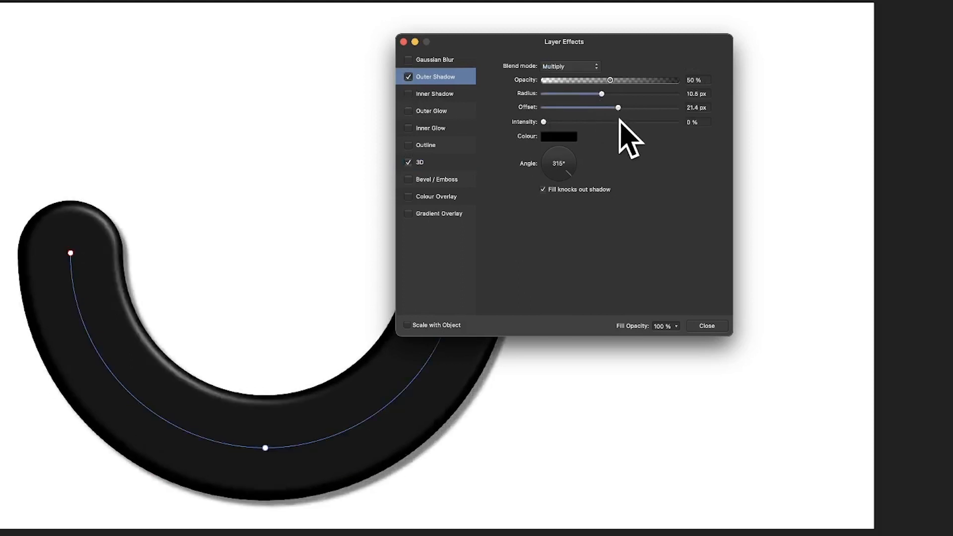
click(706, 325)
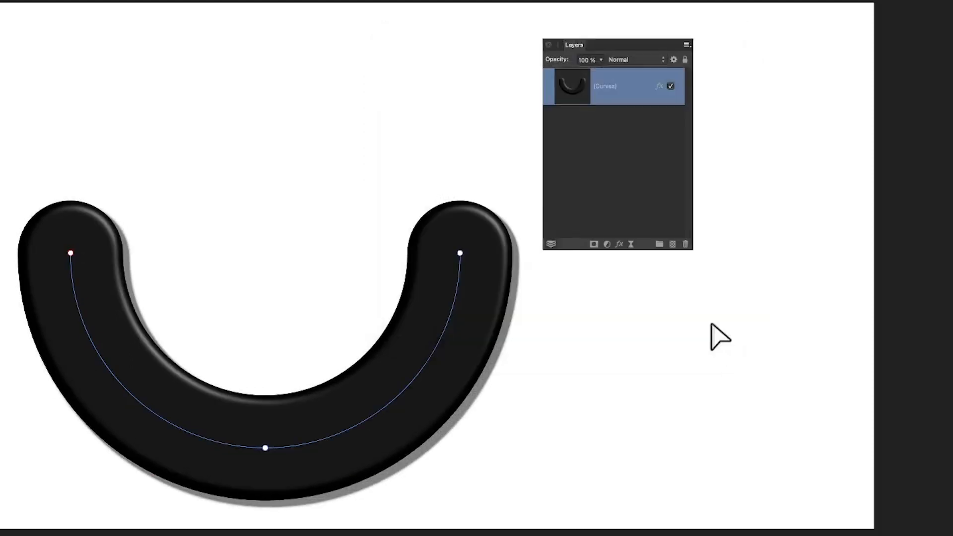